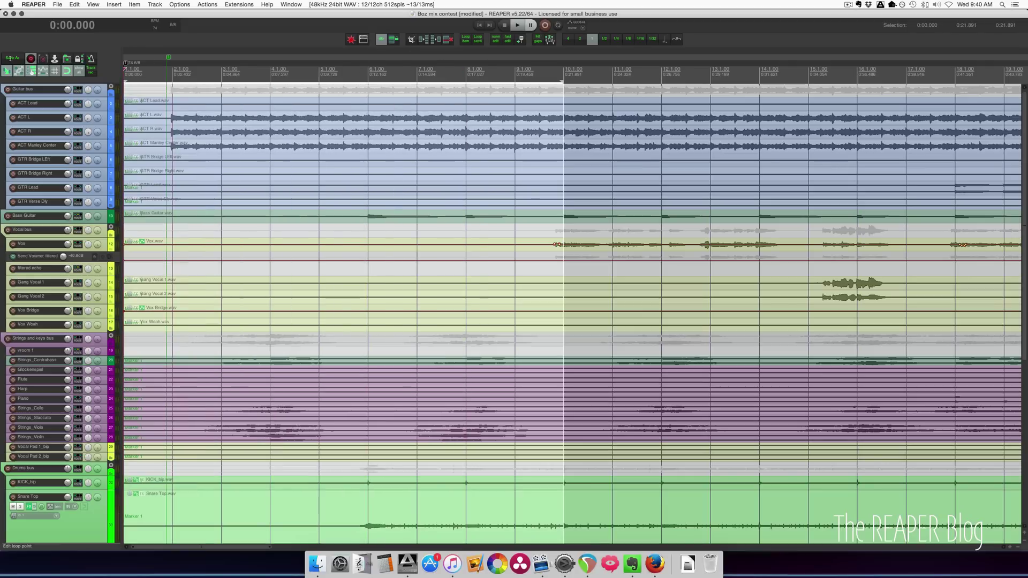
Change the project tempo from 120 to 74 BPM in Project Settings
right_click(263, 73)
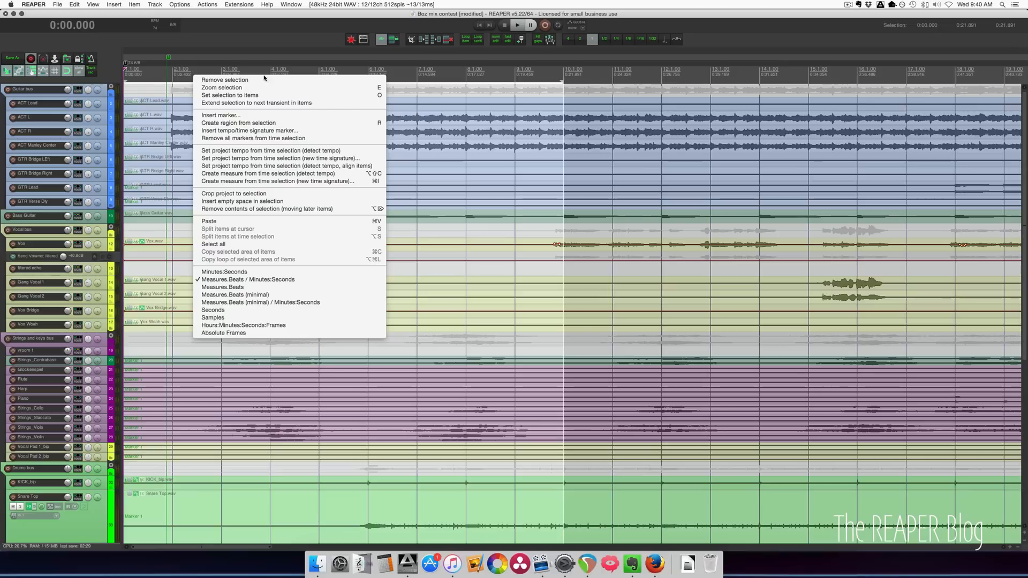
mouse_move(262, 209)
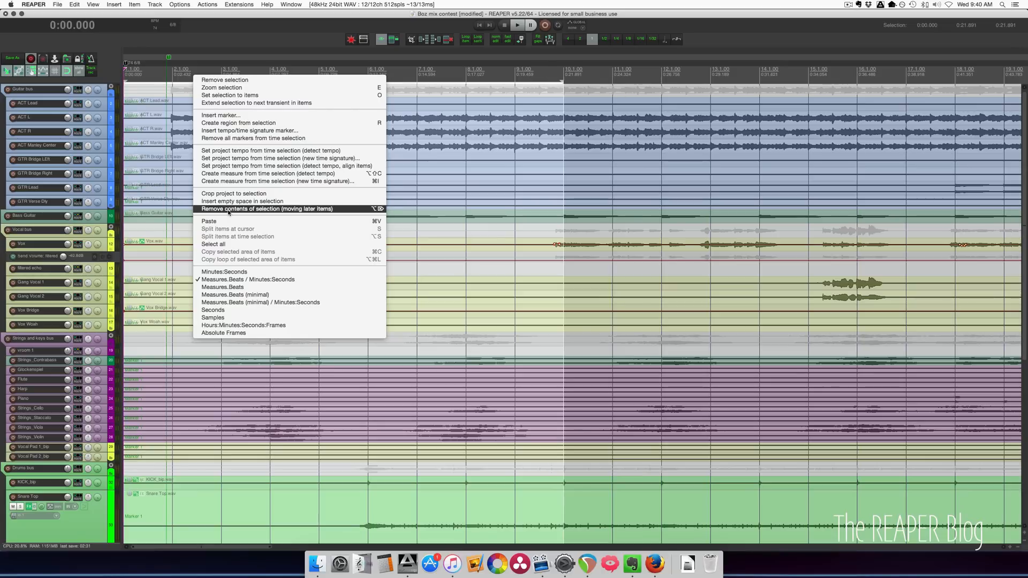
mouse_move(242, 201)
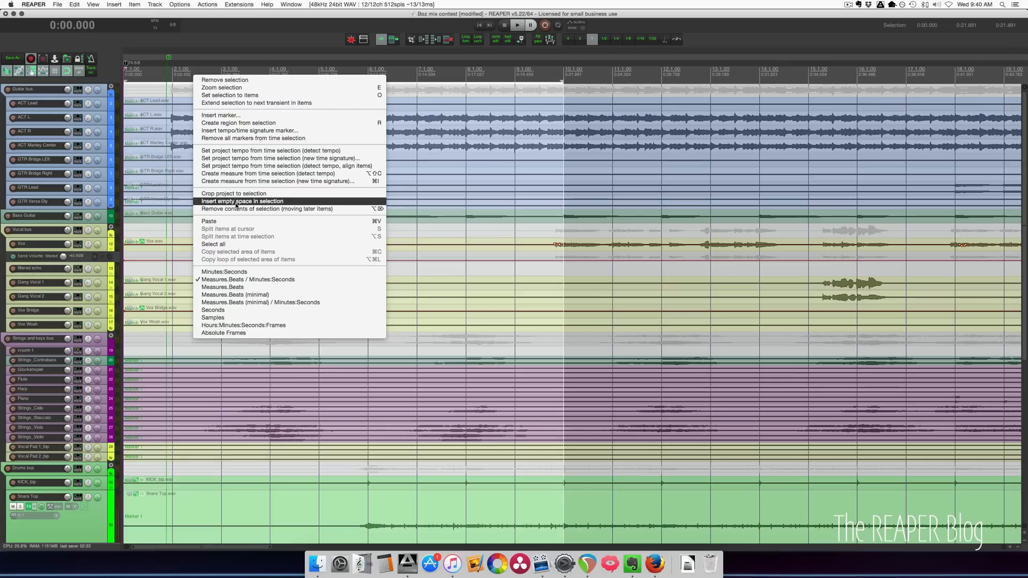
left_click(241, 201)
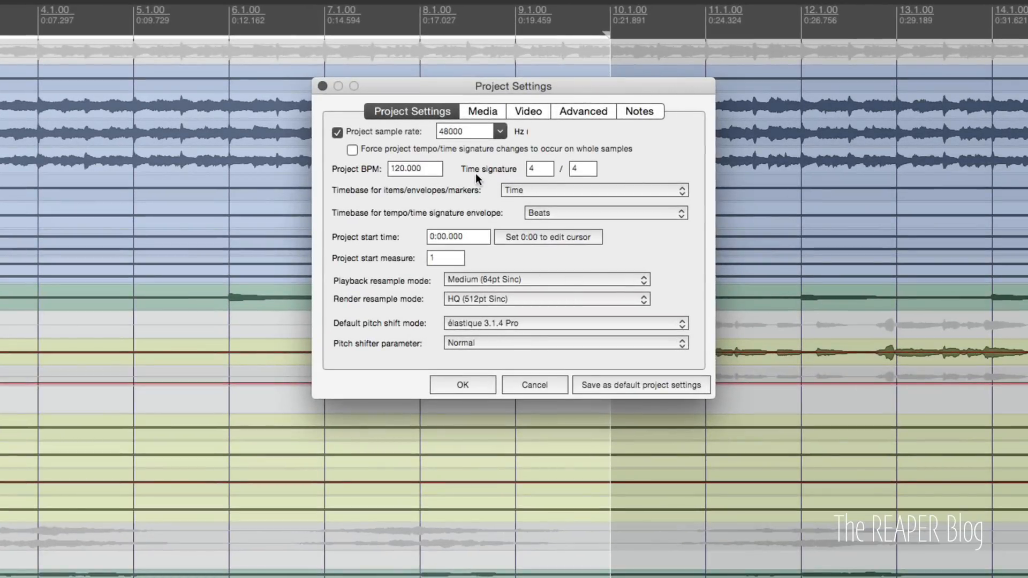
triple_click(413, 169)
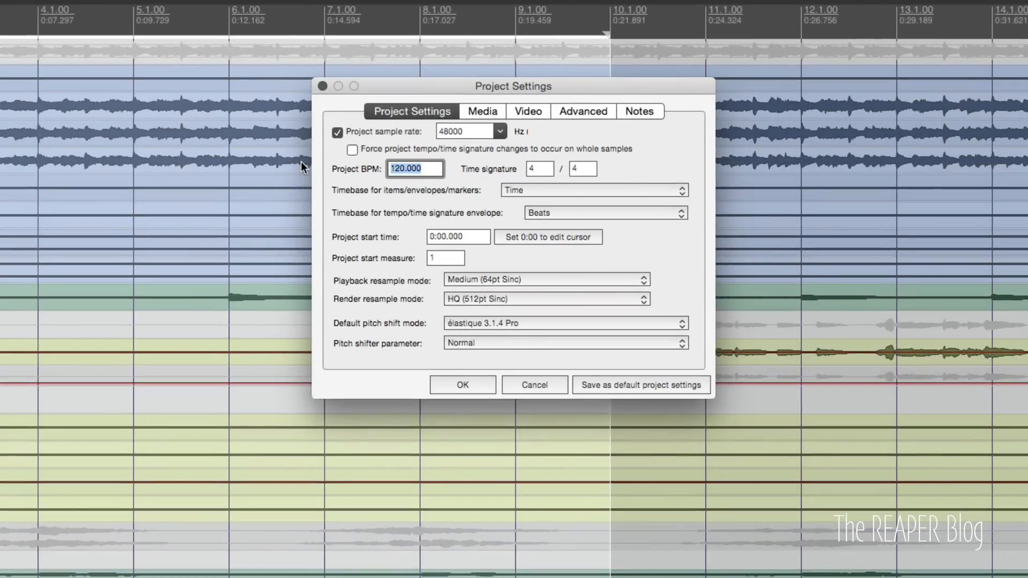
type("74")
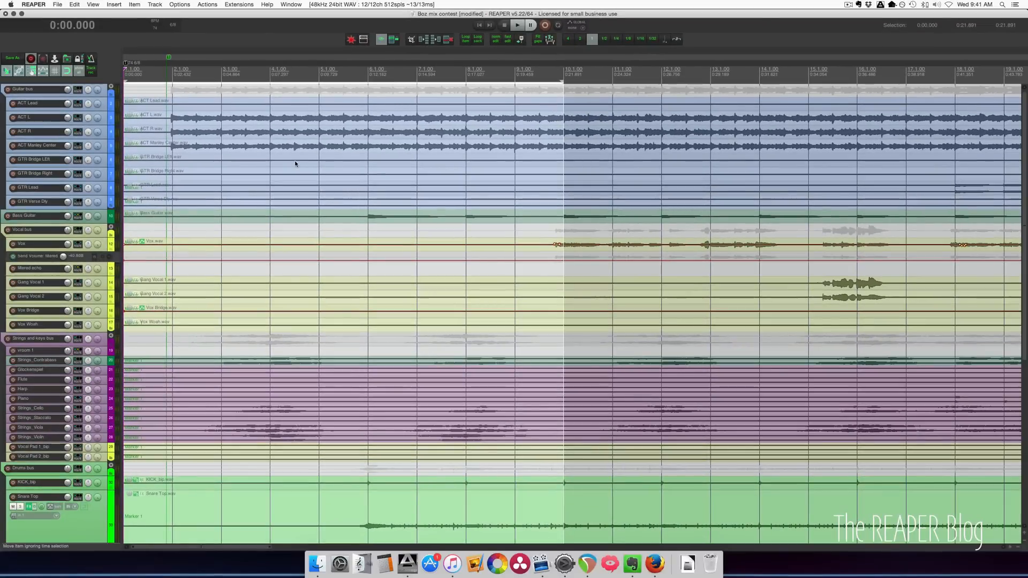
Insert empty space across the selected first ten bars, pushing all tracks later
right_click(296, 164)
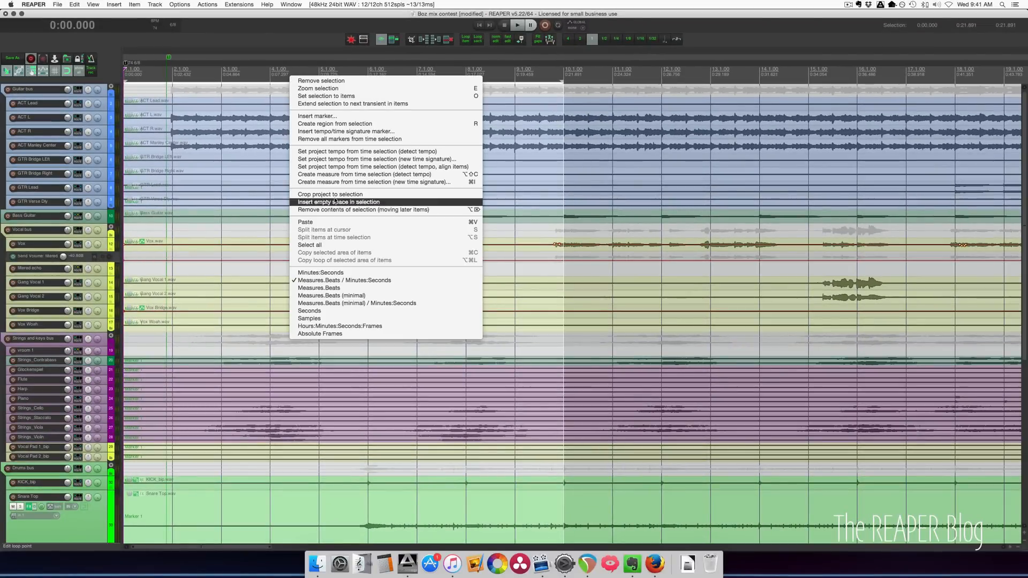
left_click(338, 202)
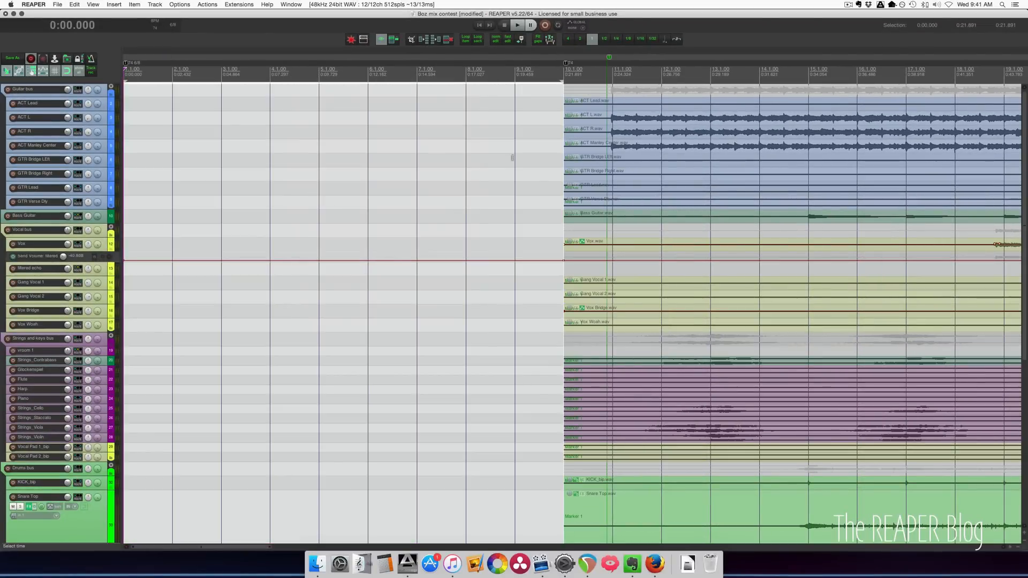
mouse_move(505, 295)
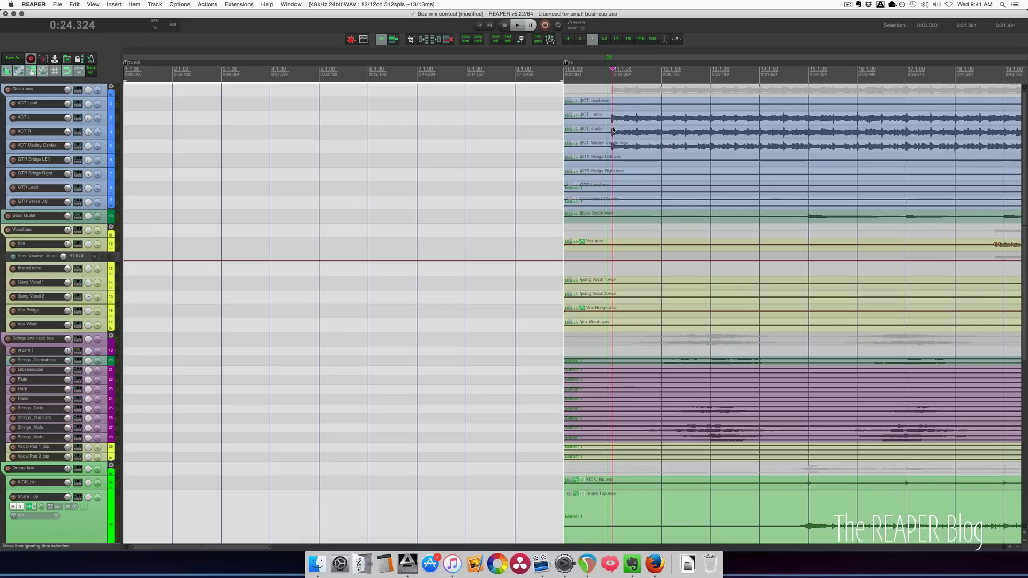
mouse_move(615, 125)
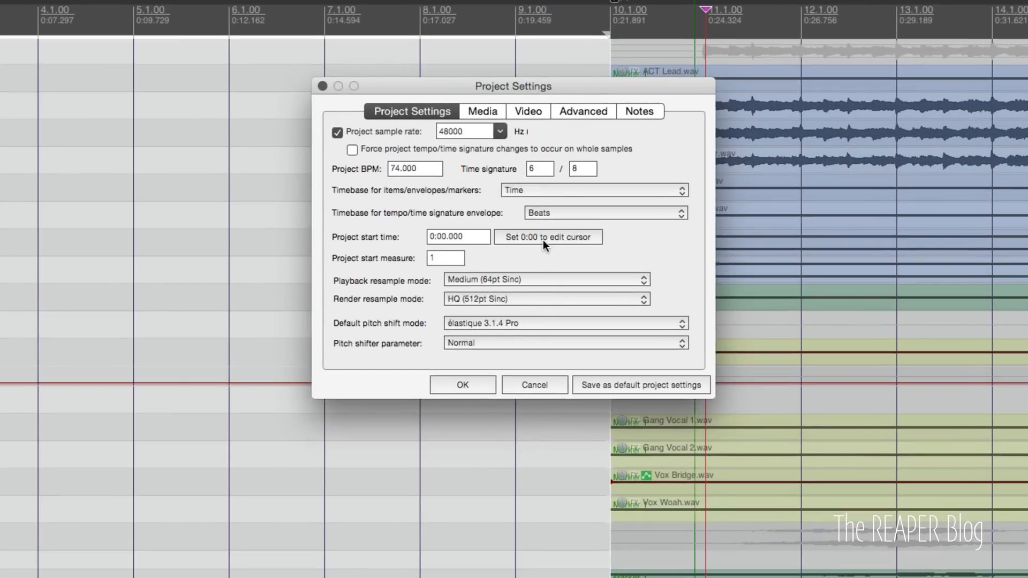
mouse_move(577, 252)
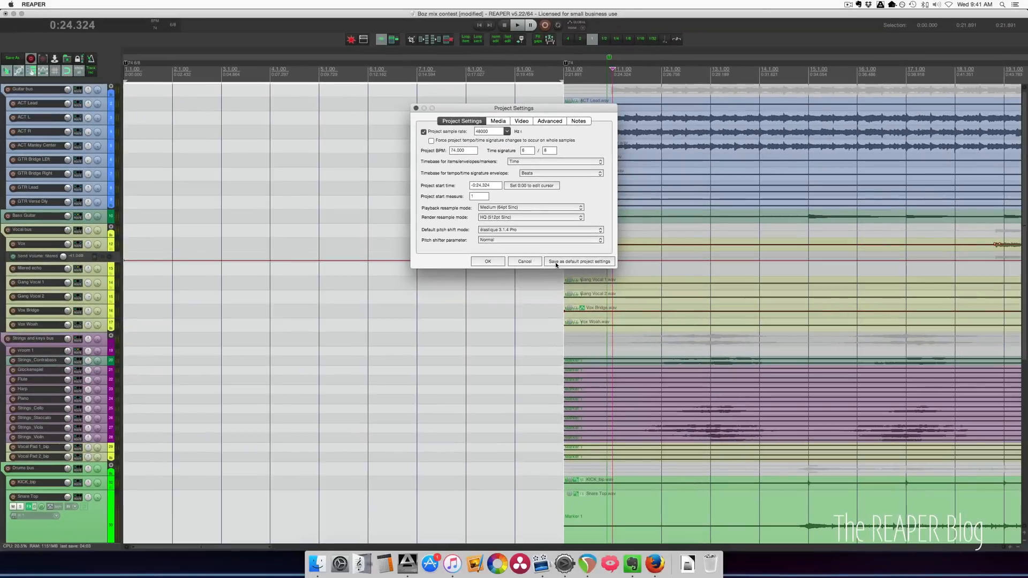
Apply a project start time of -0:24.324 so zero falls at the song start
left_click(489, 261)
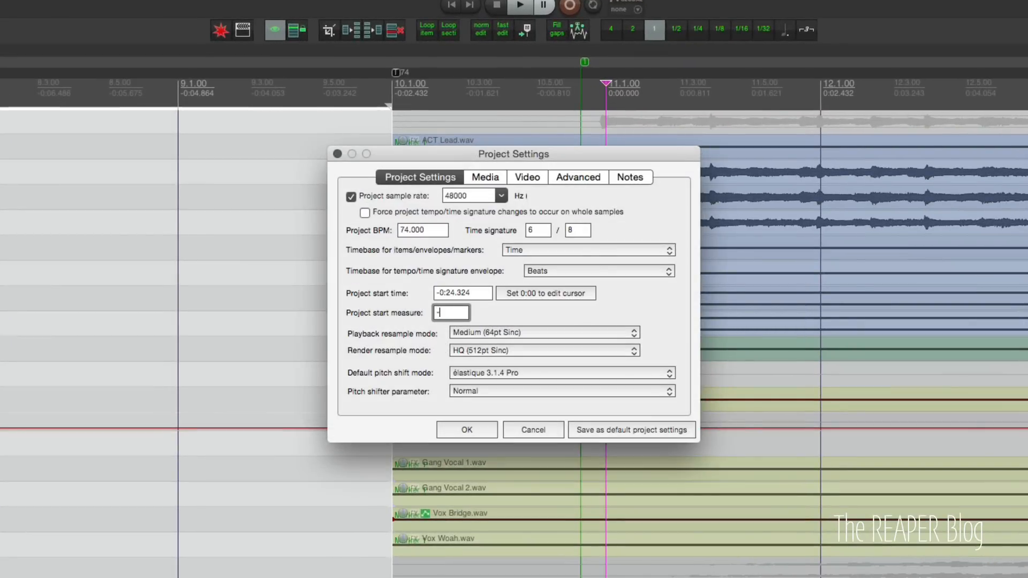
Set the project start measure to -9 so the song begins at bar 1
type("-9")
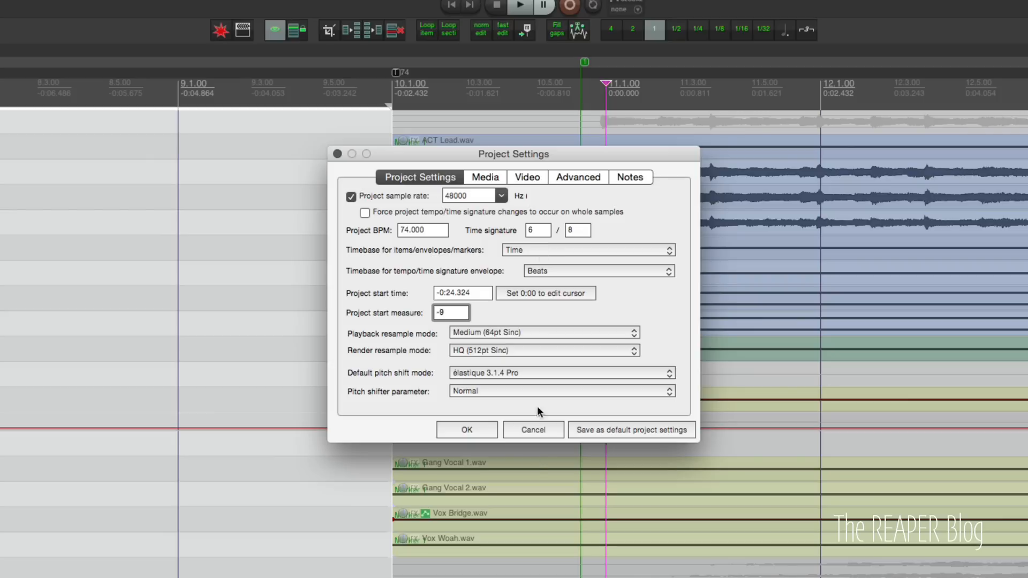
left_click(467, 430)
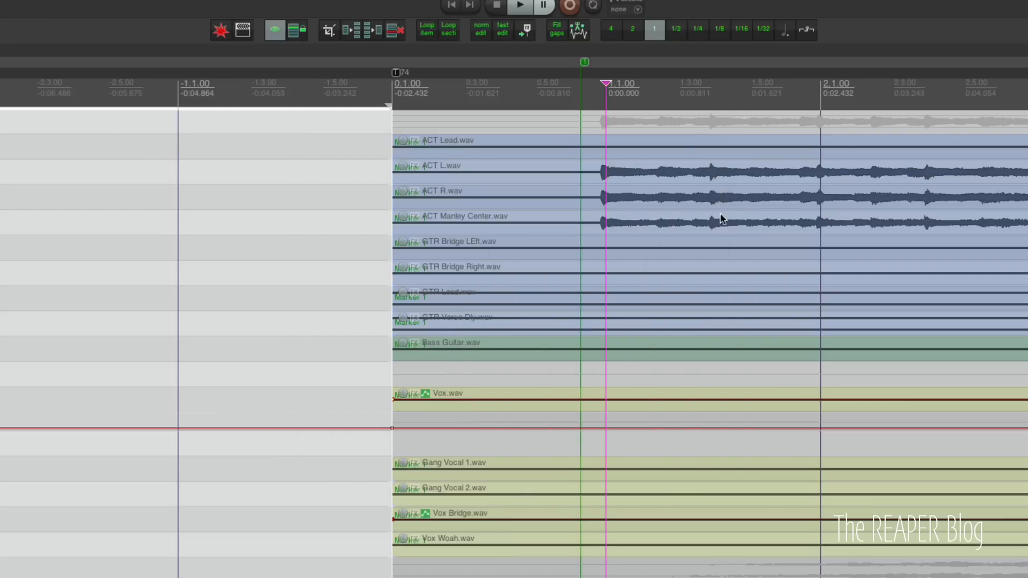
mouse_move(595, 255)
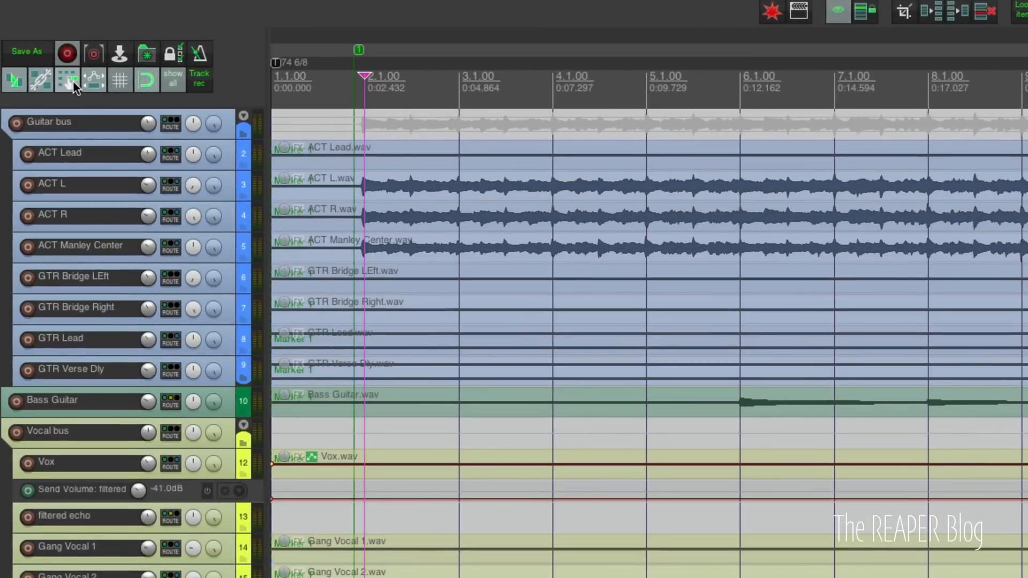
Show the ripple editing options with the tempo-map option checked
left_click(65, 81)
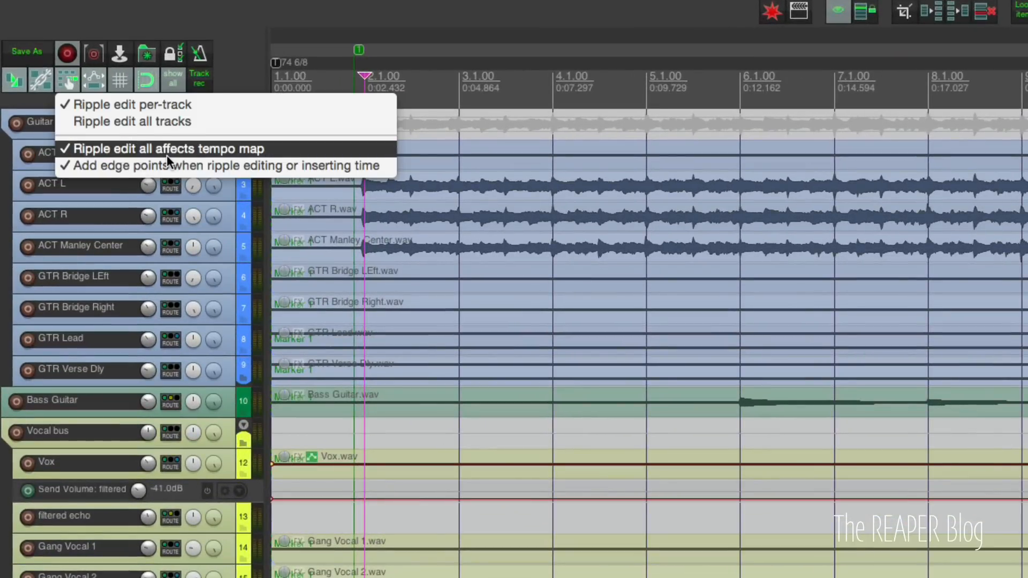
mouse_move(180, 158)
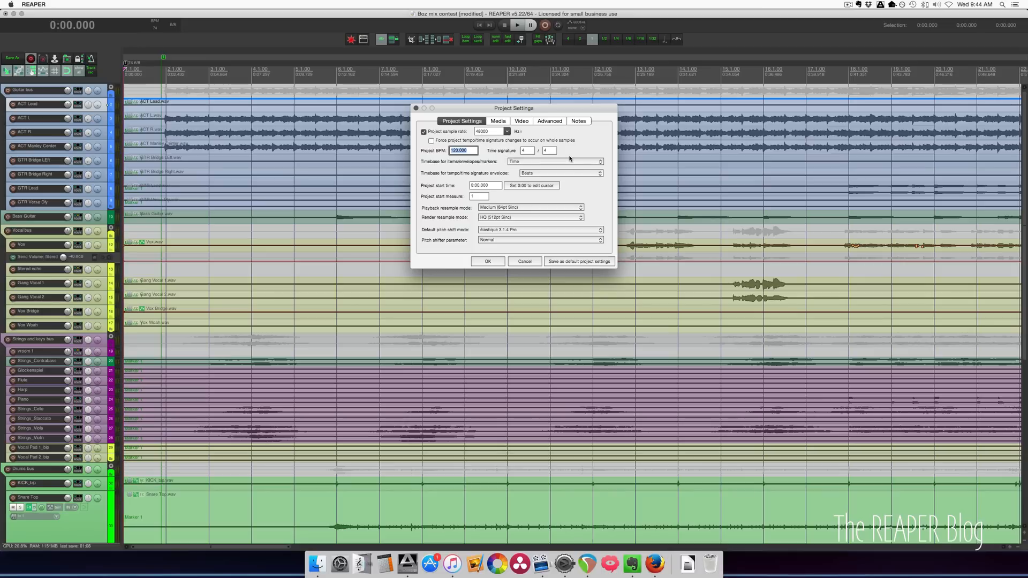
Confirm the project tempo as 74 BPM in 6/8 time
type("74")
left_click(549, 150)
type("8")
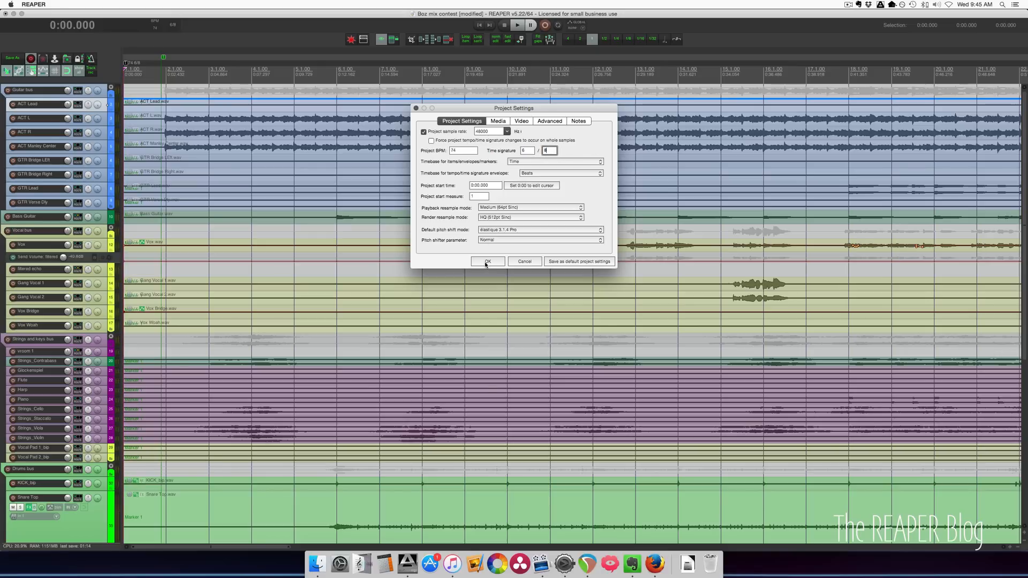
left_click(489, 261)
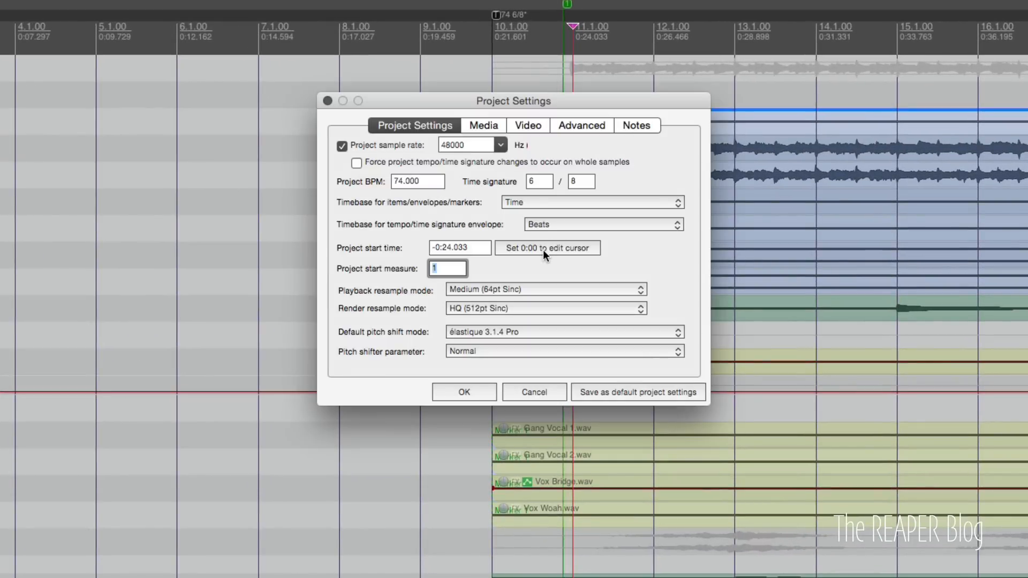
Set the project start measure to -9 again so the ruler begins at bar -9
left_click(455, 269)
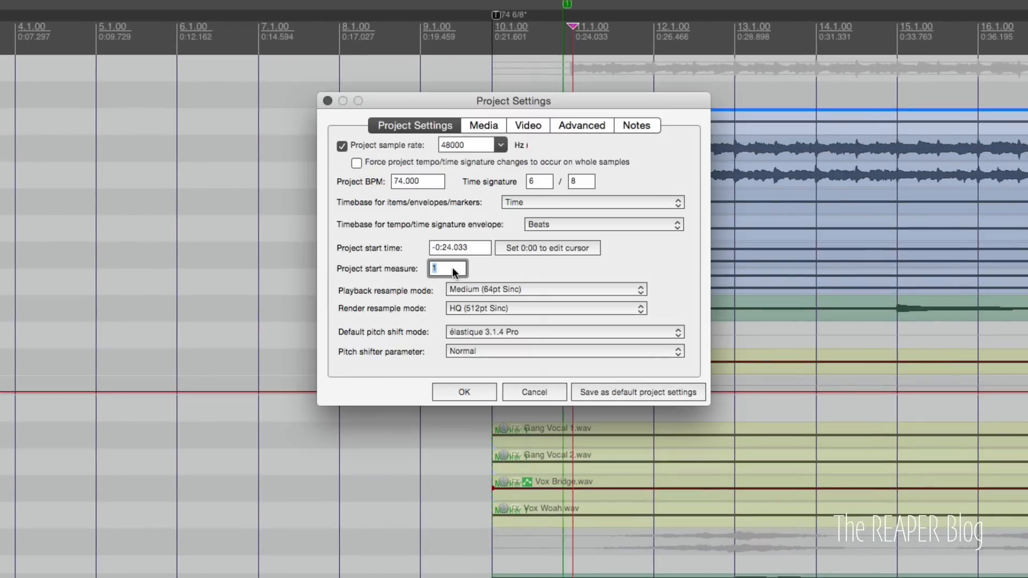
type("-9")
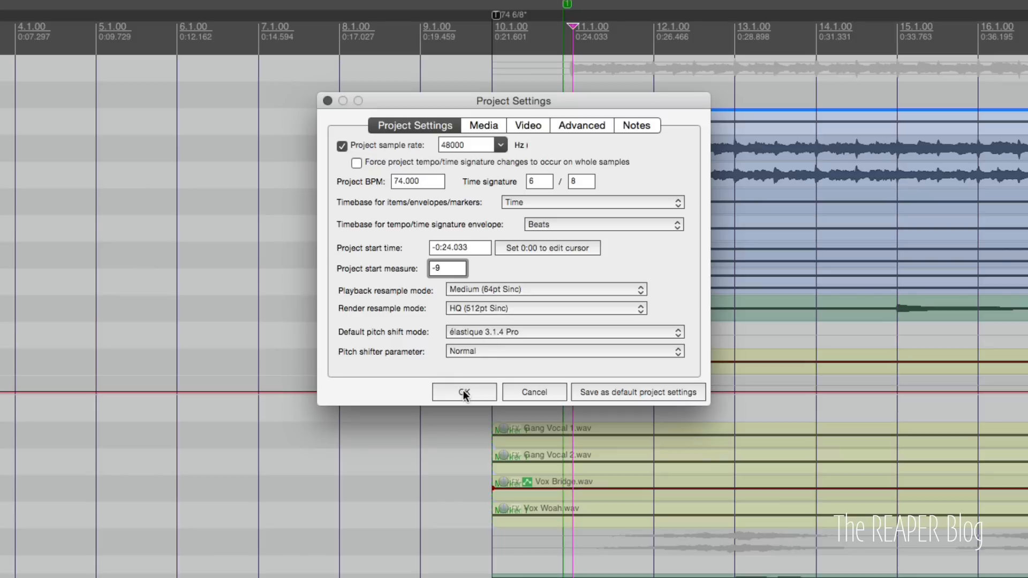
left_click(465, 392)
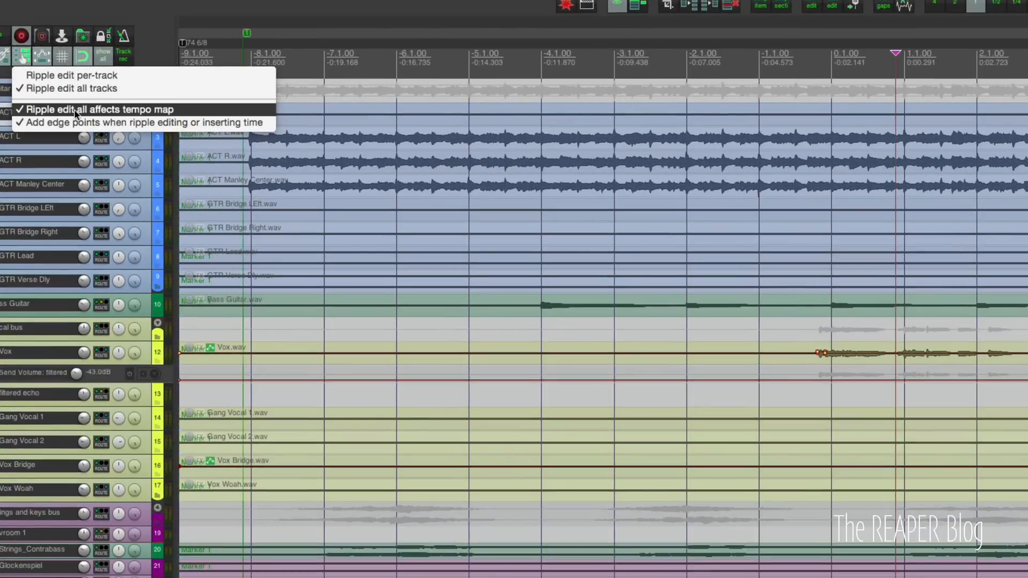
mouse_move(63, 119)
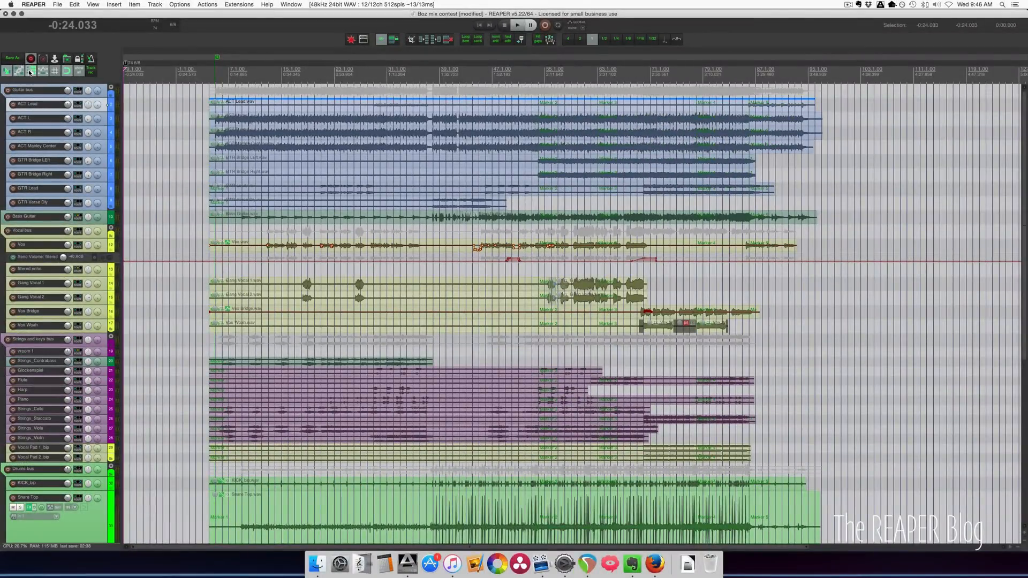
Set ripple editing to affect all tracks and the tempo map
left_click(67, 71)
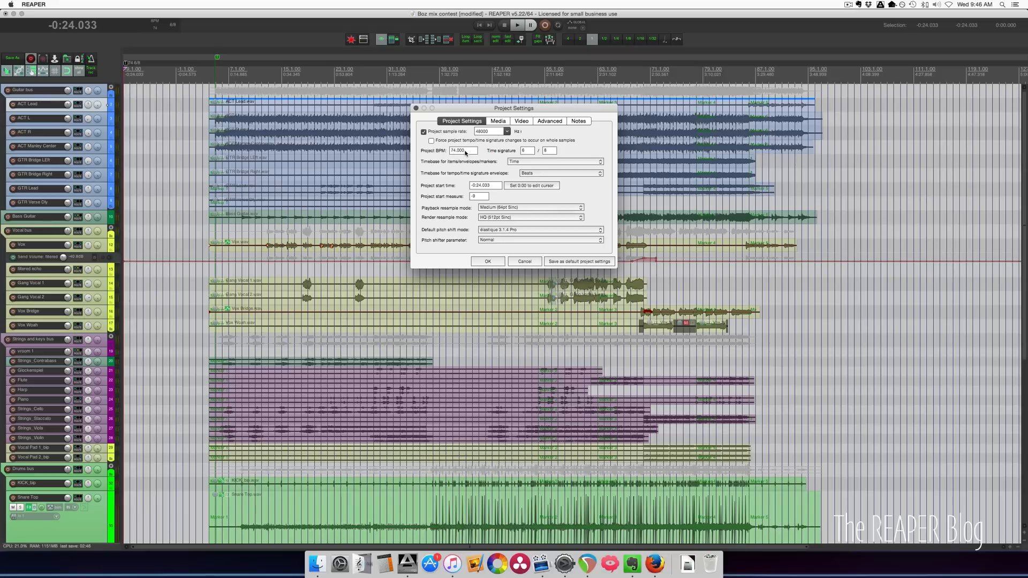
left_click(488, 261)
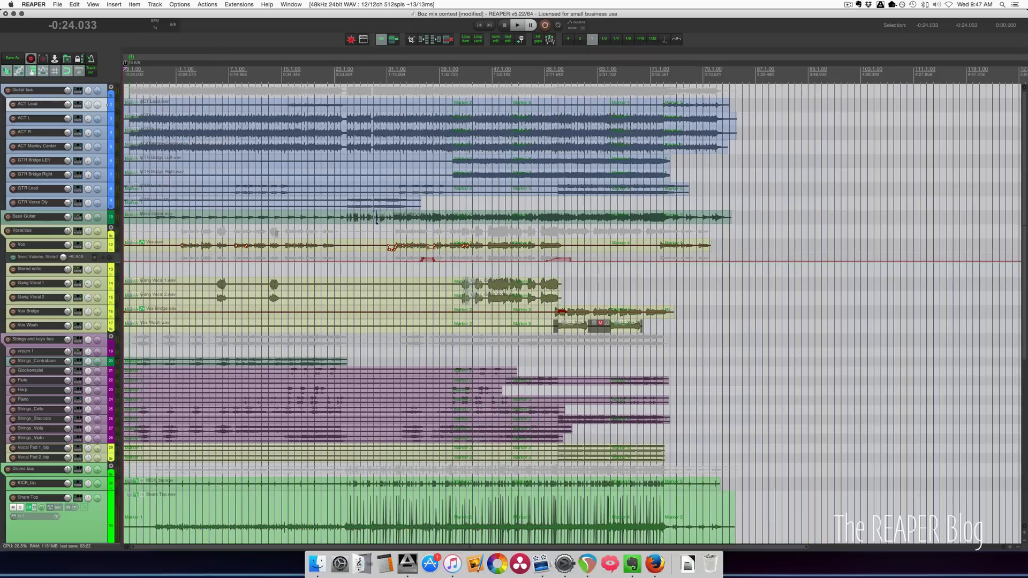